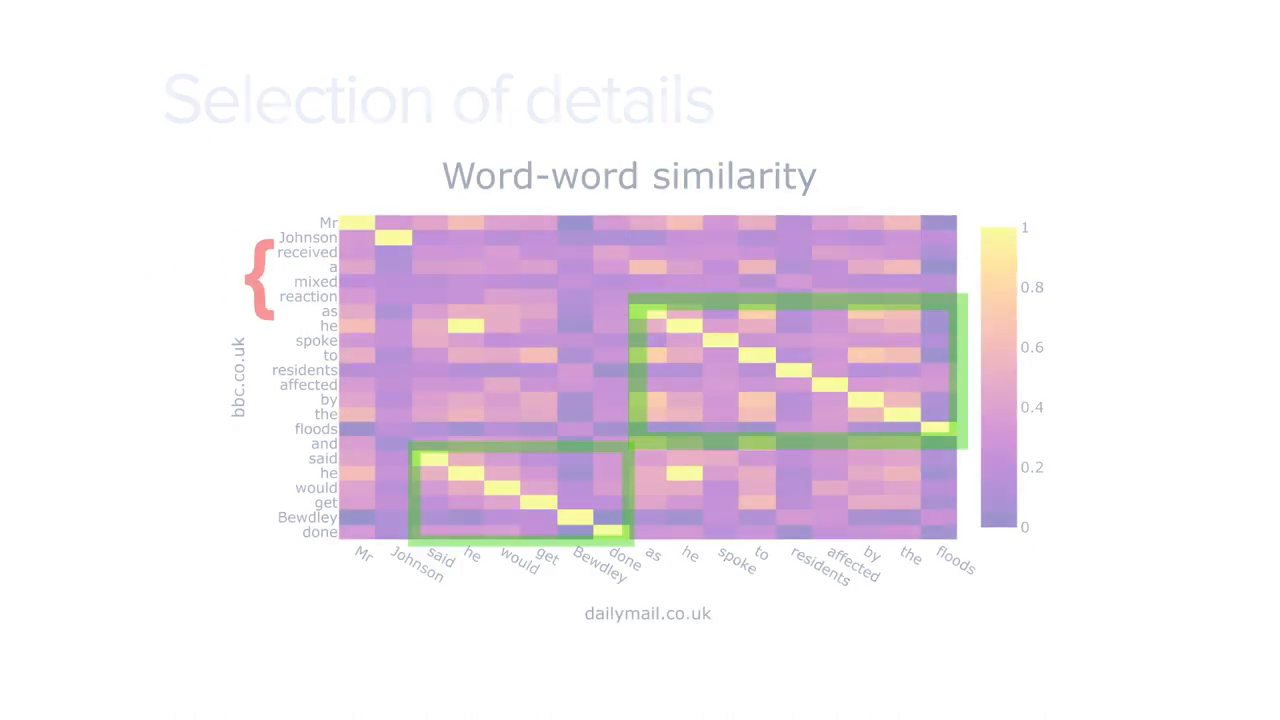
key("right")
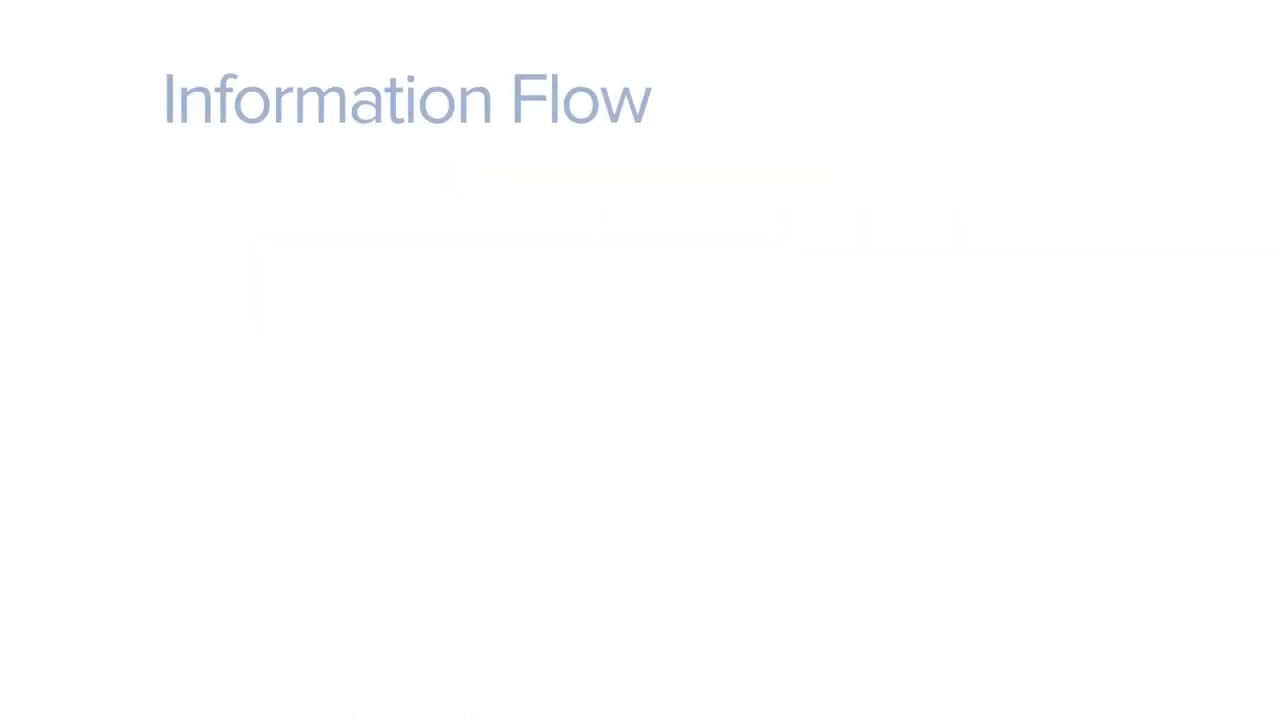